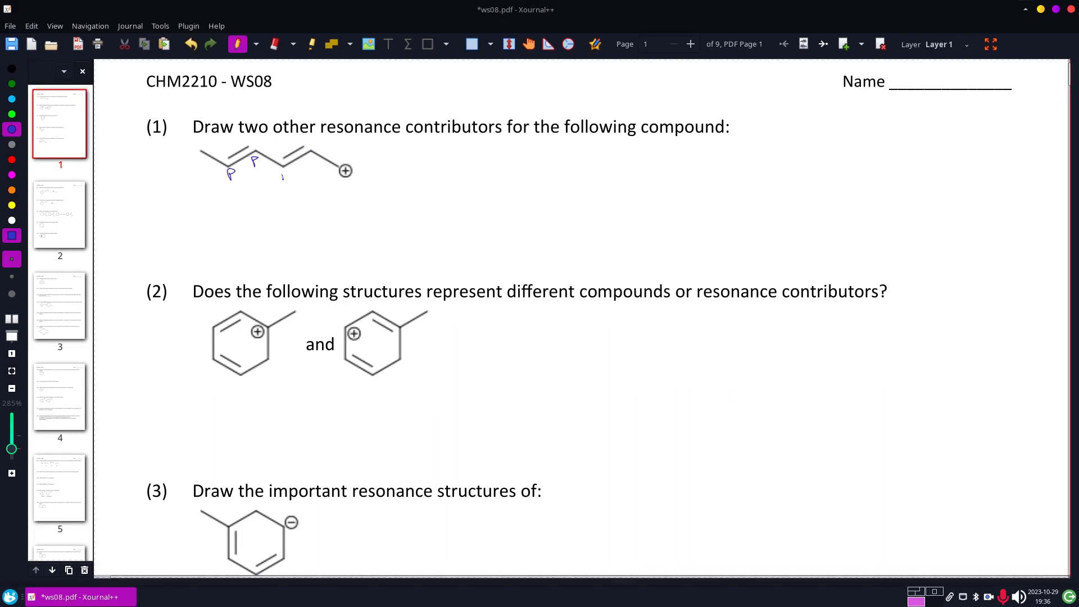
Write small blue 'p' orbital labels on each carbon of the question 1 cation
{"action": "left_click_drag", "start_coordinate": [285, 168], "coordinate": [314, 162]}
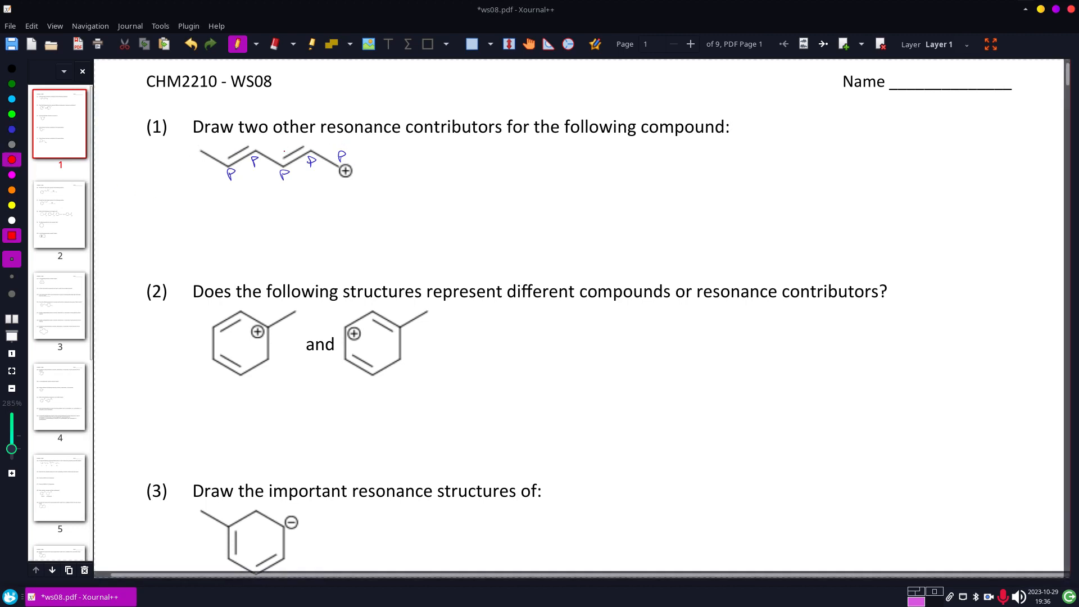
{"action": "left_click_drag", "start_coordinate": [289, 152], "coordinate": [327, 155]}
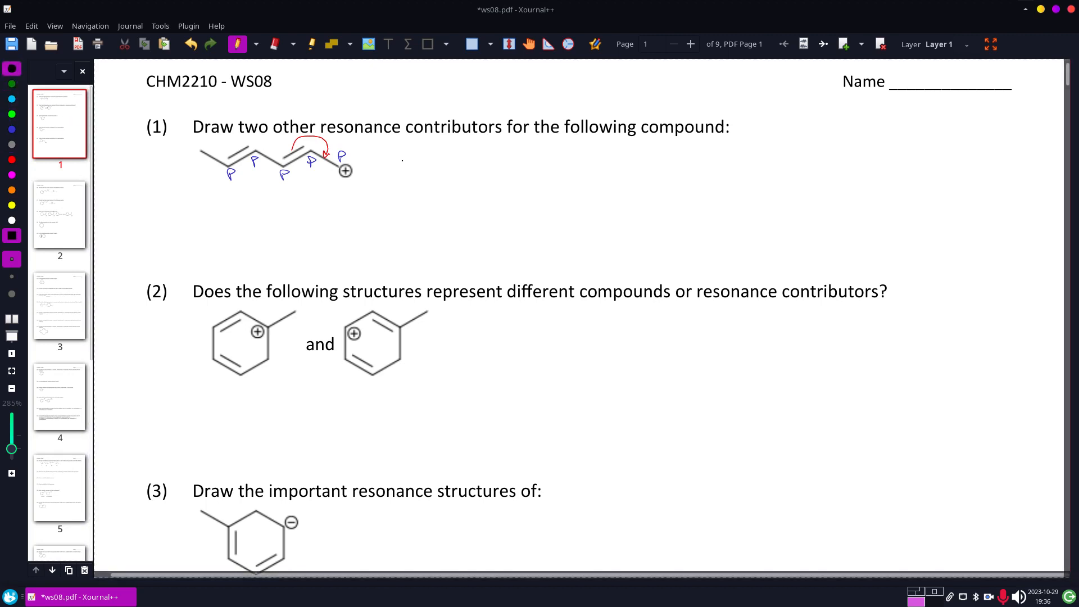
Draw a resonance arrow and the second contributor's chain with a terminal double bond and middle-carbon positive charge
{"action": "left_click_drag", "start_coordinate": [399, 161], "coordinate": [427, 160]}
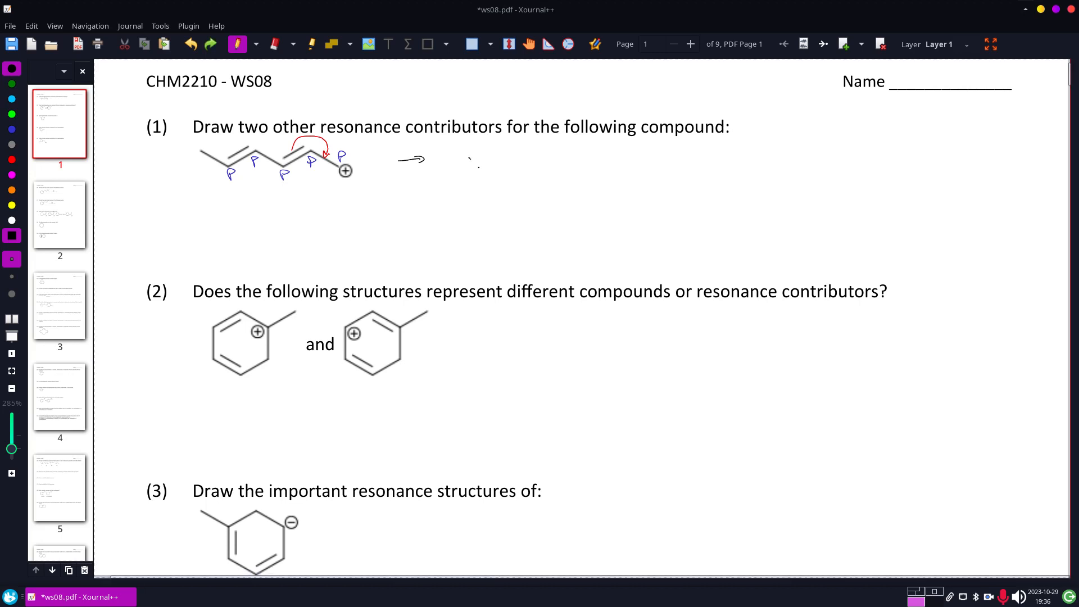
{"action": "left_click_drag", "start_coordinate": [470, 157], "coordinate": [509, 172]}
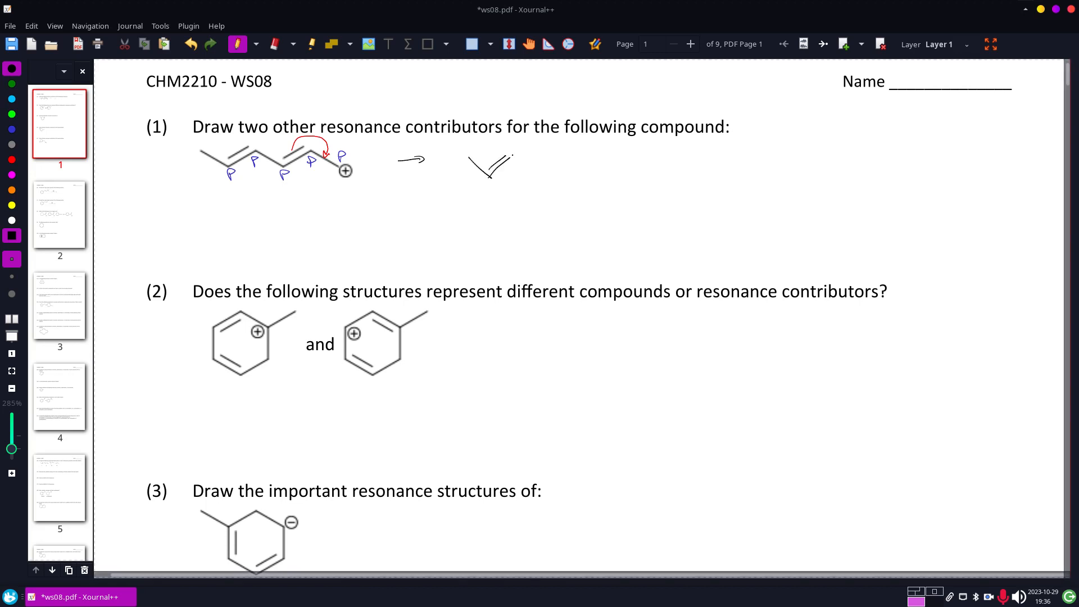
{"action": "left_click_drag", "start_coordinate": [490, 172], "coordinate": [592, 169]}
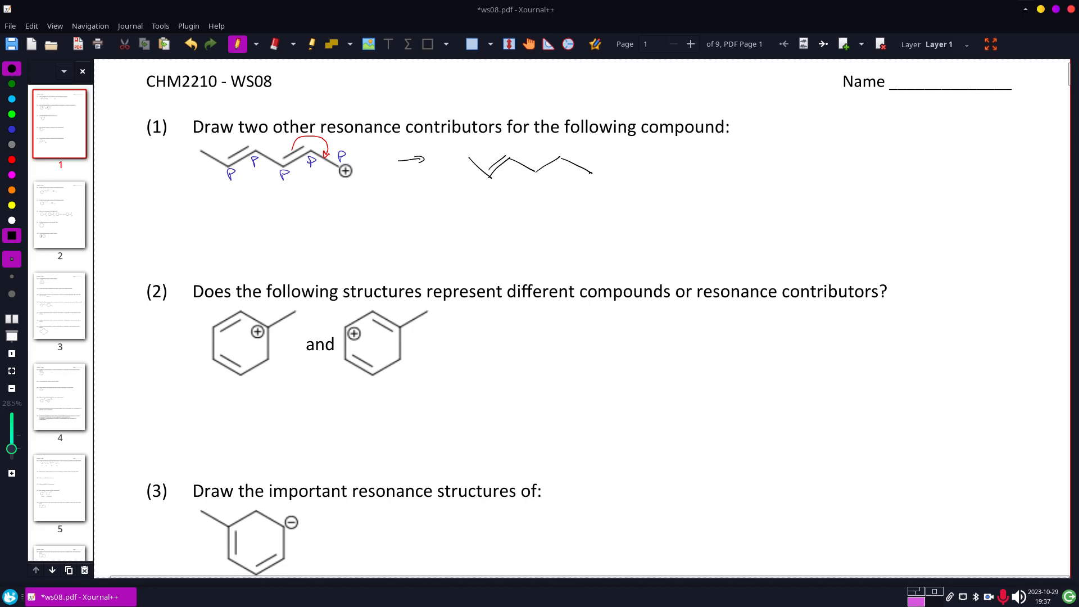
{"action": "left_click_drag", "start_coordinate": [544, 177], "coordinate": [588, 159]}
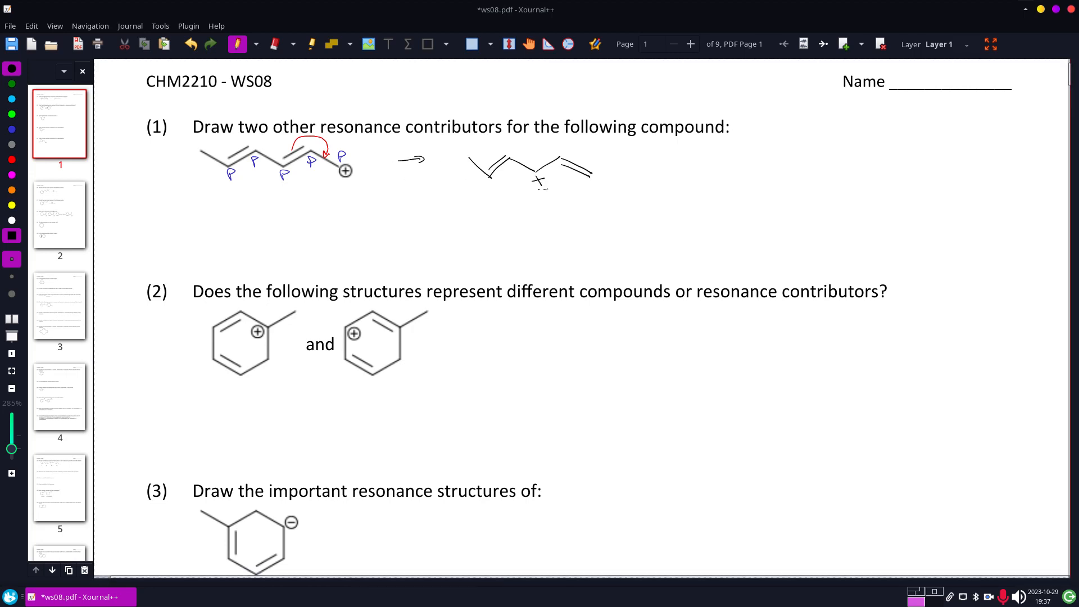
{"action": "left_click_drag", "start_coordinate": [529, 179], "coordinate": [551, 182]}
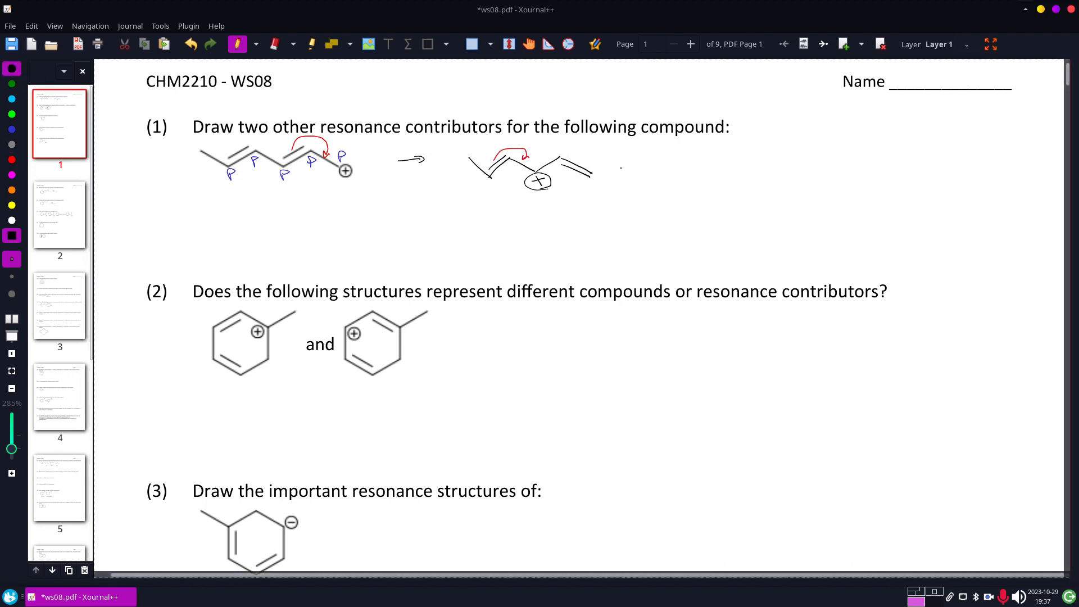
Draw a second resonance arrow and sketch the zigzag carbon chain of the third contributor
{"action": "left_click_drag", "start_coordinate": [616, 171], "coordinate": [694, 162]}
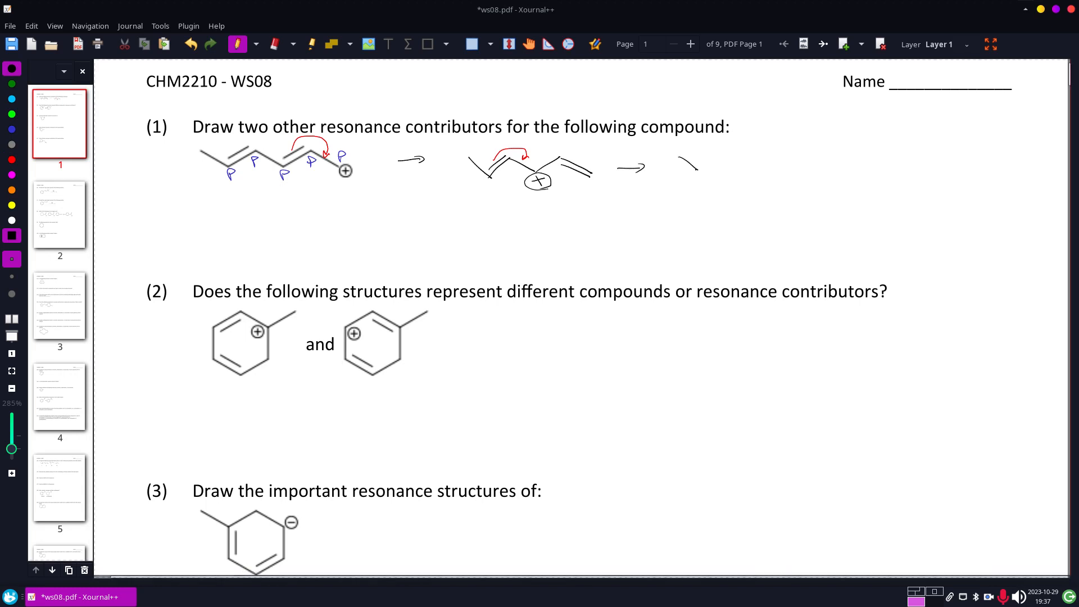
{"action": "left_click_drag", "start_coordinate": [678, 168], "coordinate": [777, 164]}
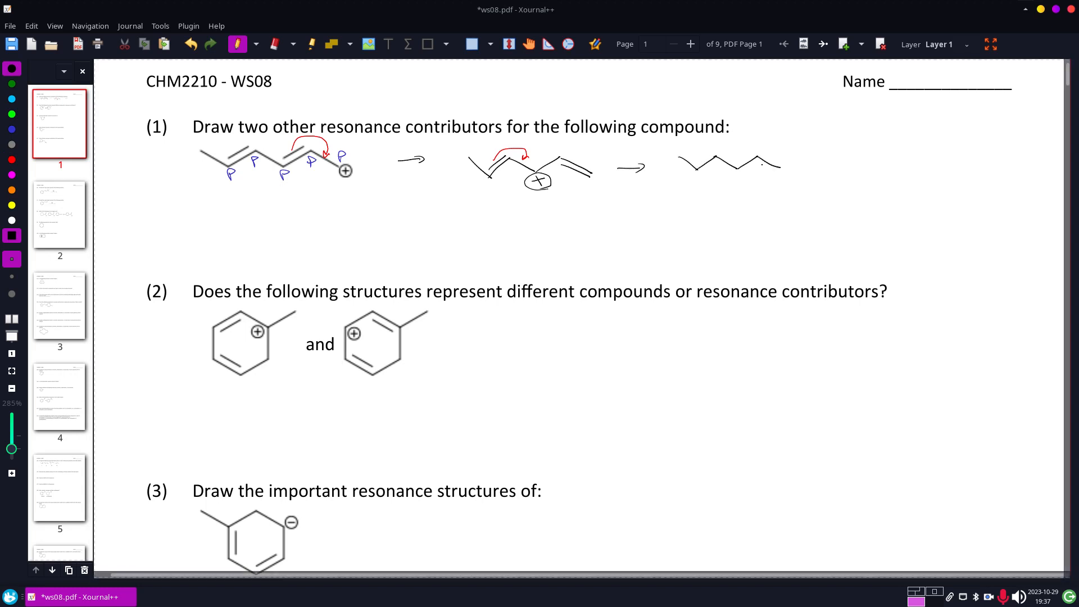